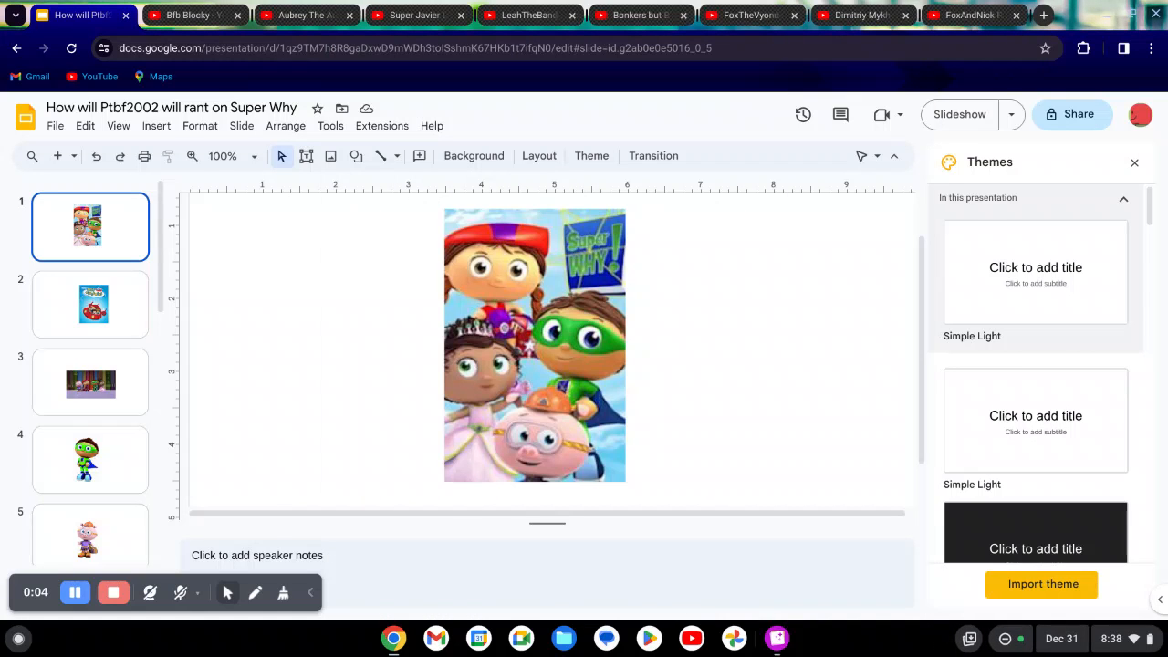
Step: View slides 2 through 5: Little Einsteins poster, four characters, masked hero, hard-hat pig
left_click(90, 304)
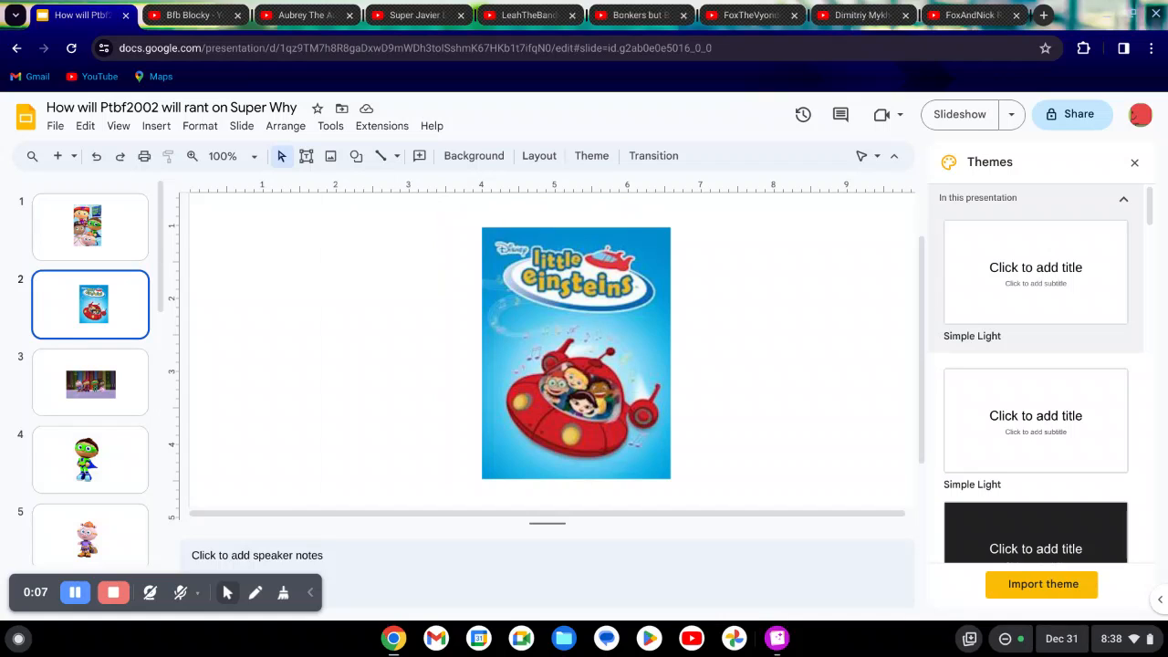
left_click(91, 383)
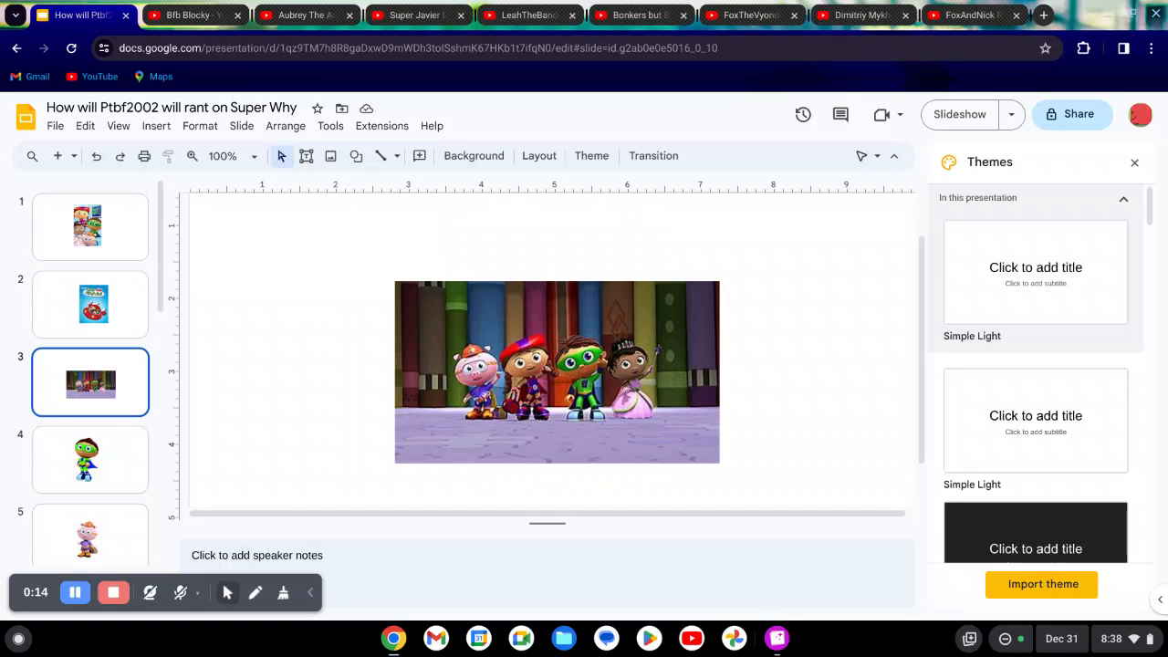
left_click(90, 459)
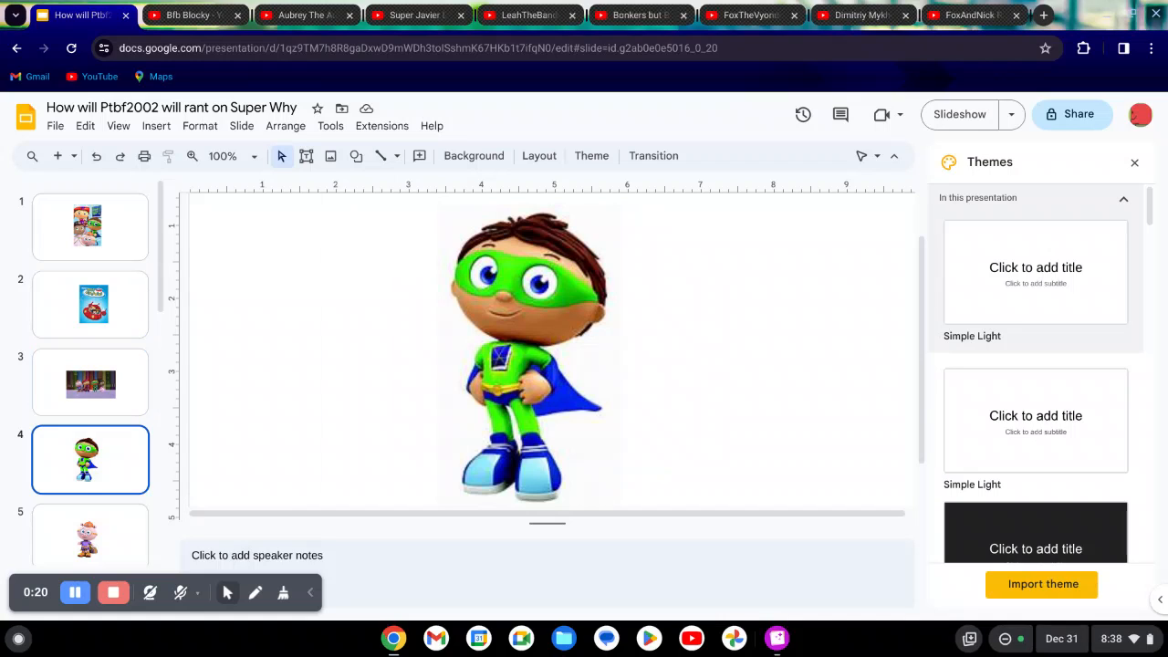
left_click(89, 520)
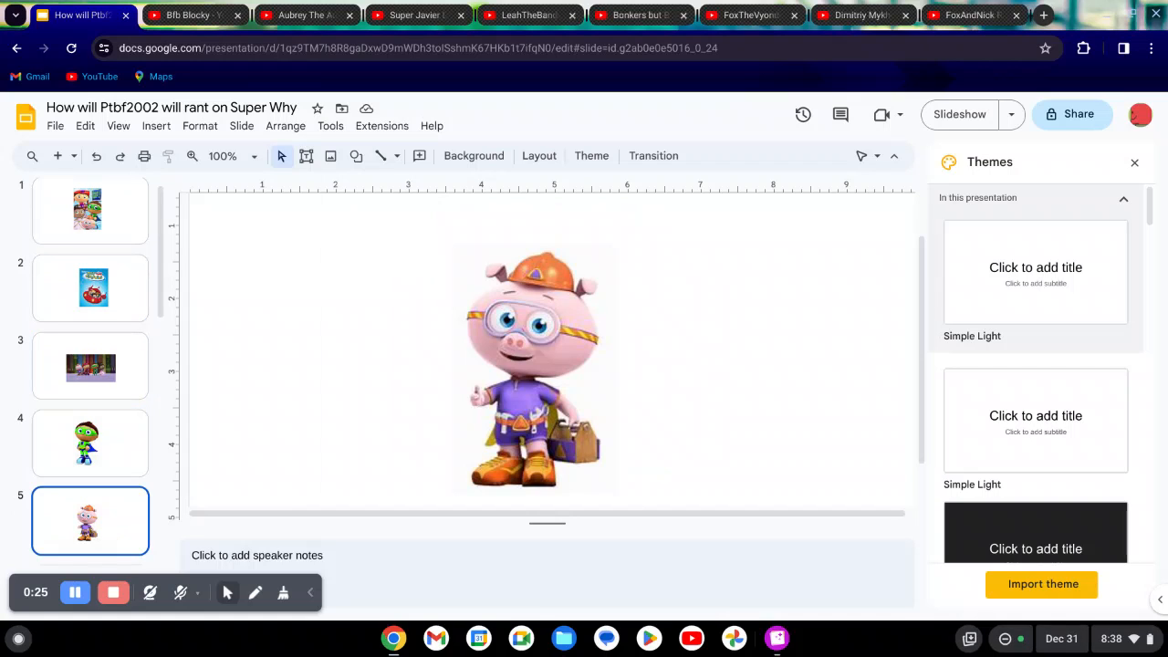
Step: Advance through the later slides to the Canceled poster and the Comic Book Adventures slide
left_click(89, 521)
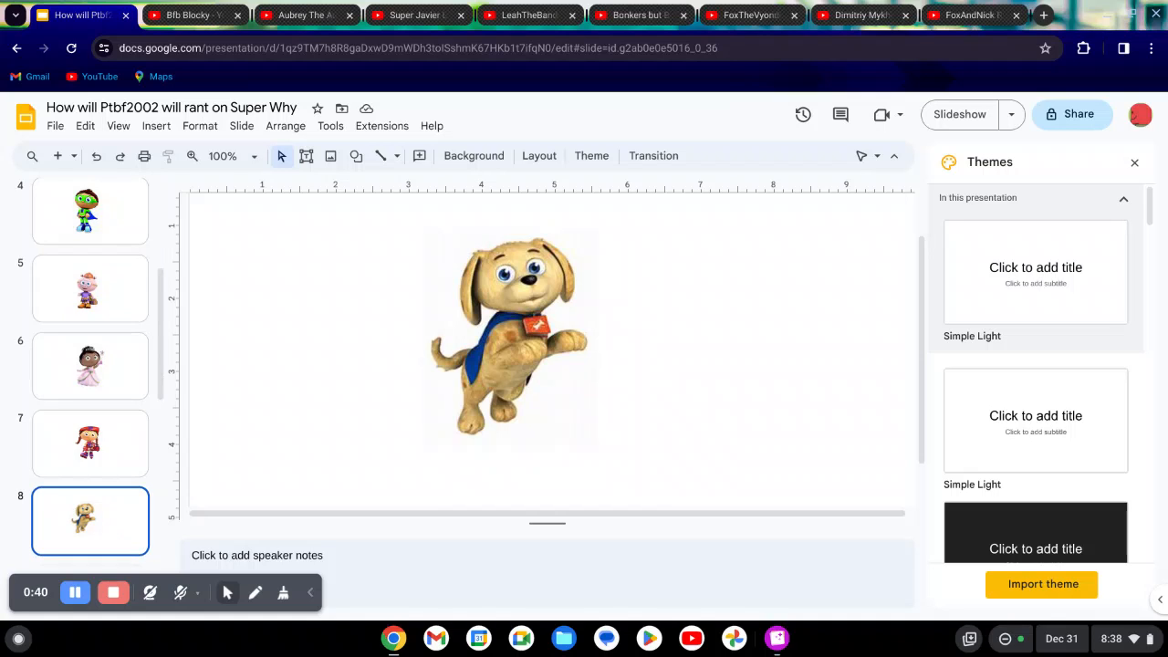
left_click(89, 520)
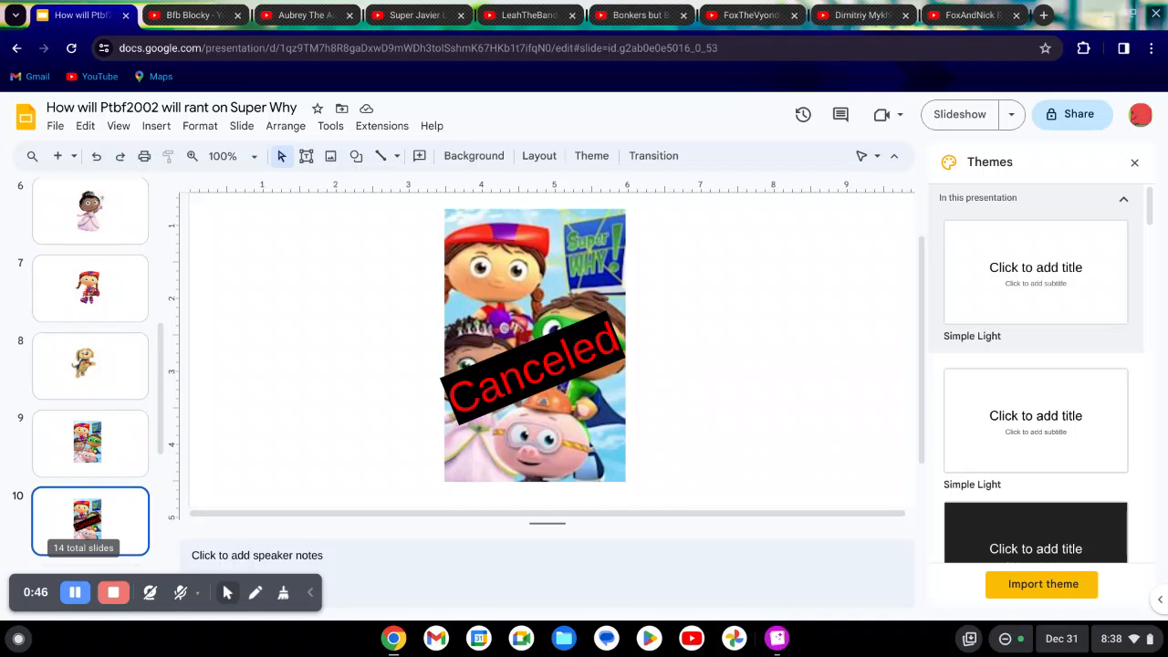
left_click(89, 443)
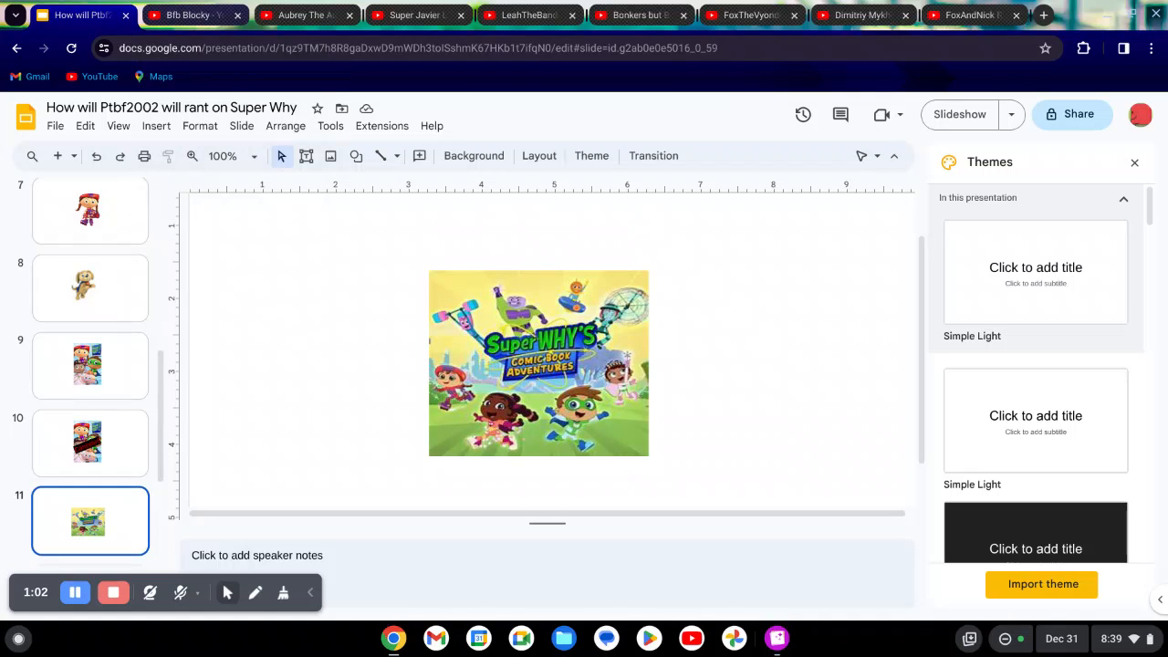
Step: Switch to the LeahTheBandoriFan1997 YouTube channel tab
left_click(415, 15)
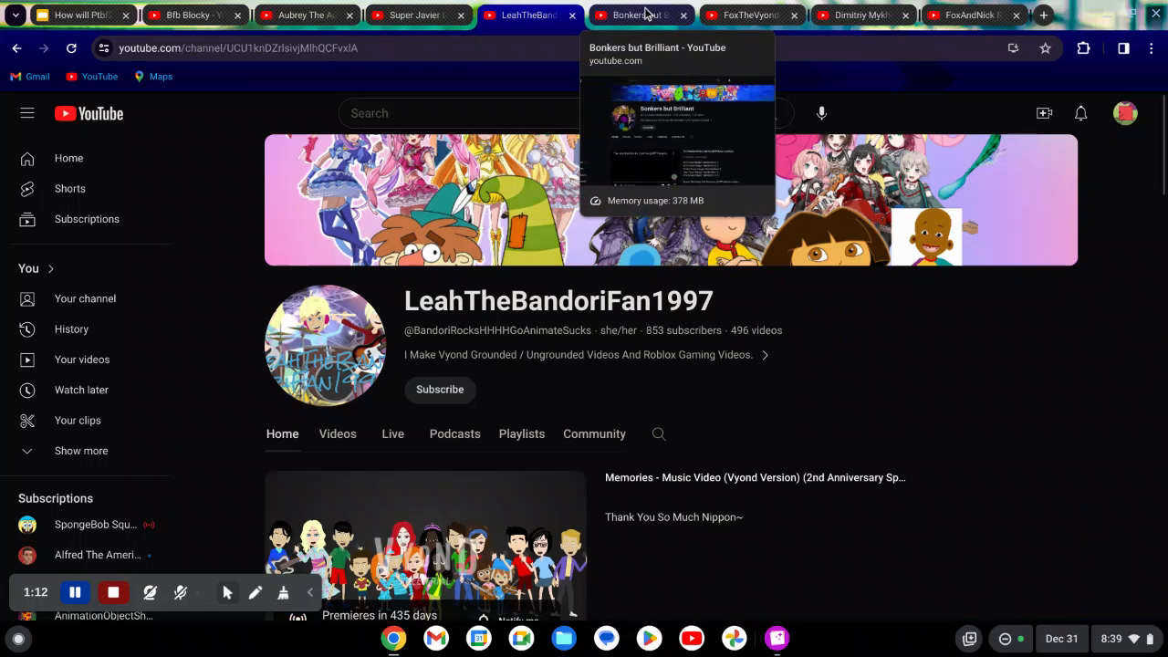
left_click(749, 15)
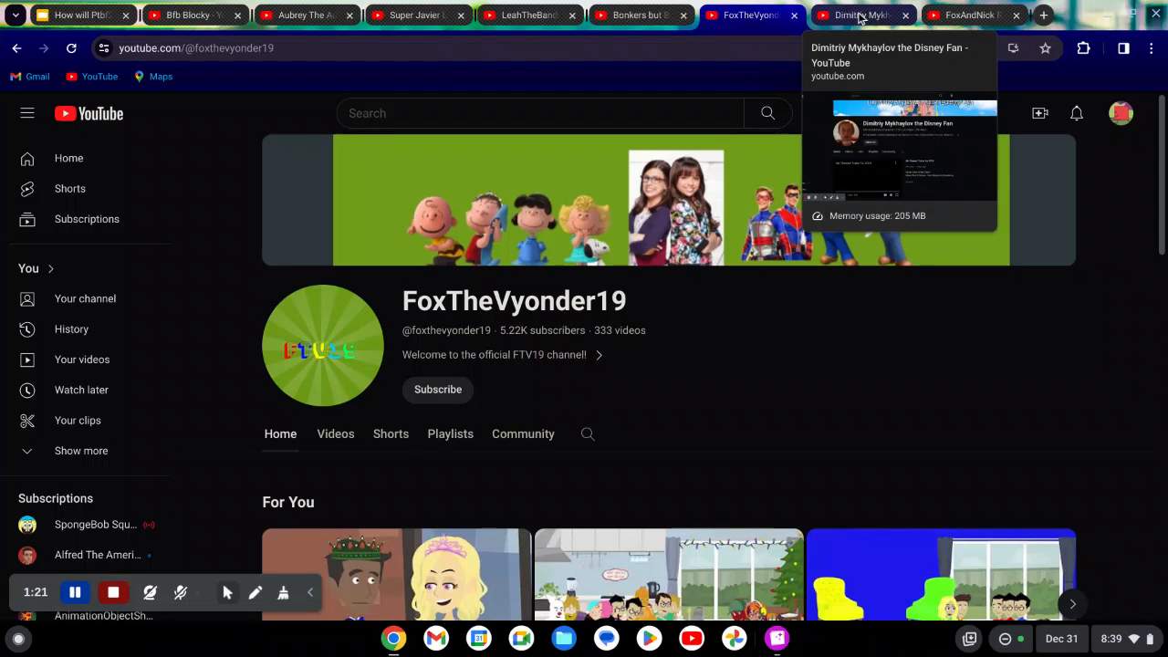
left_click(857, 15)
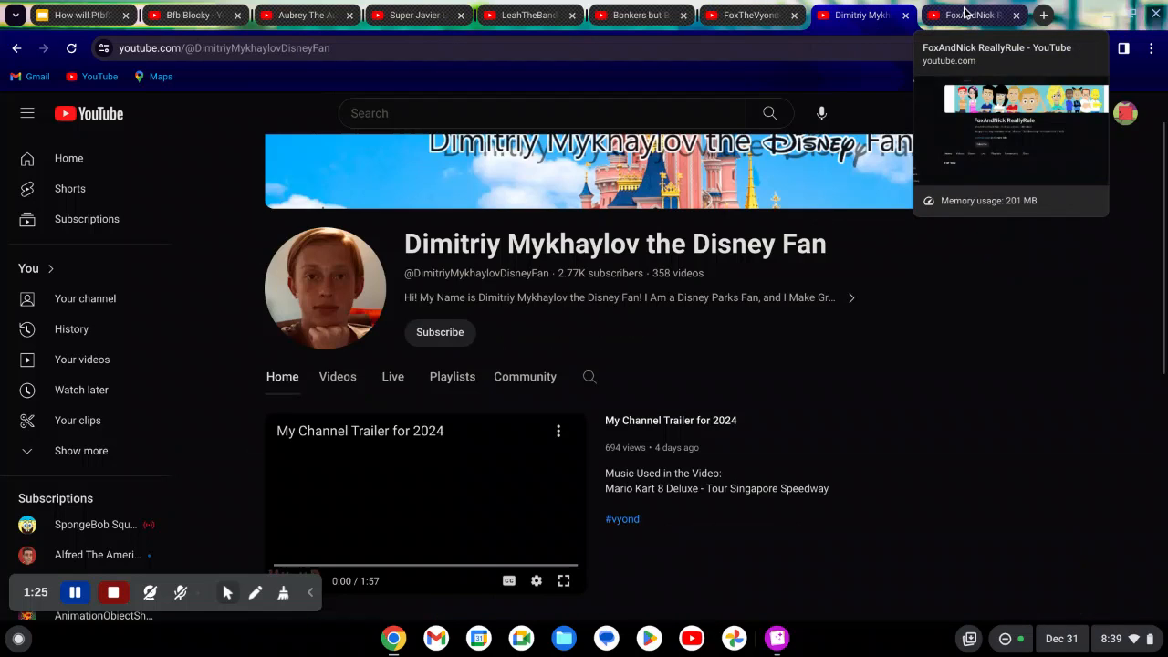
left_click(965, 15)
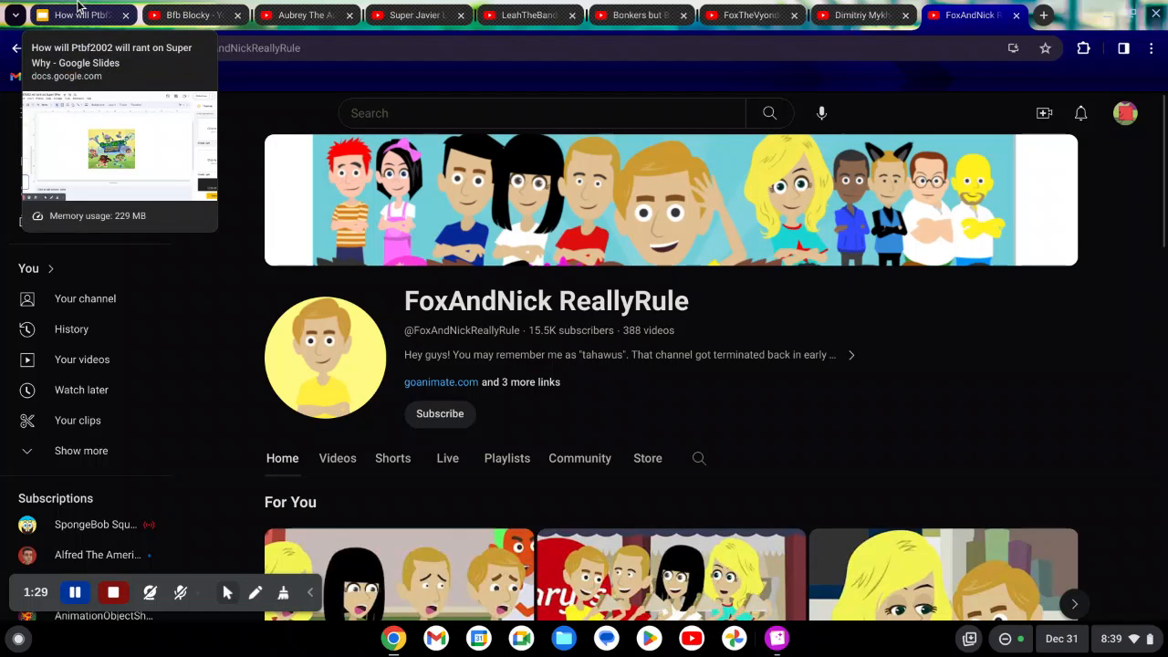
left_click(81, 15)
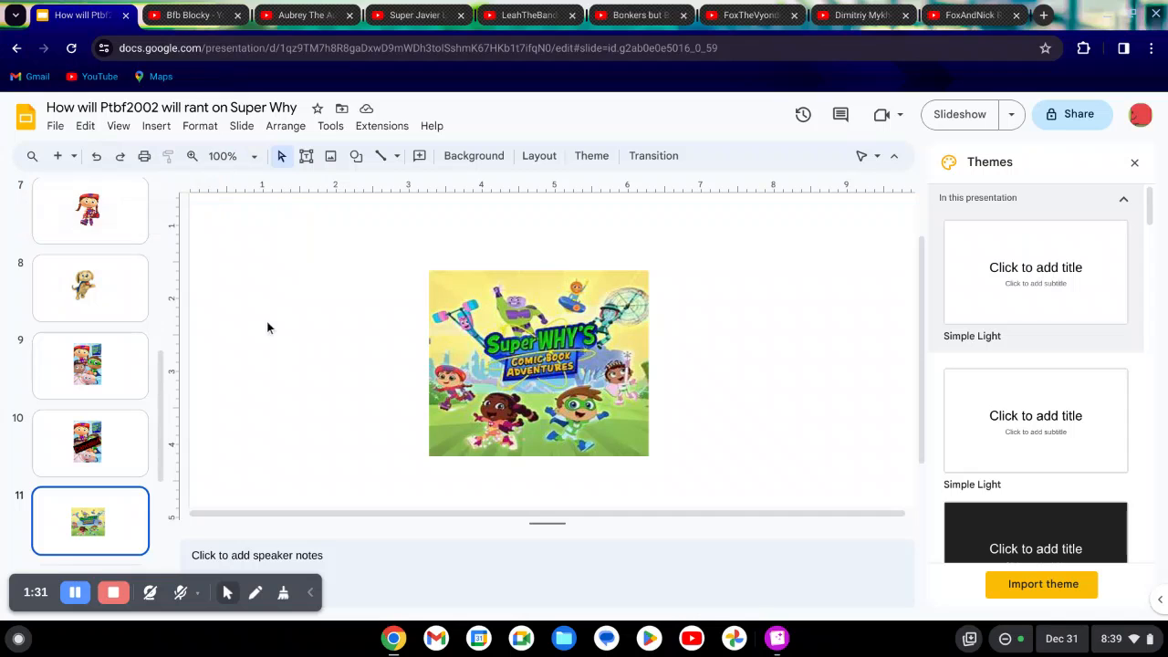